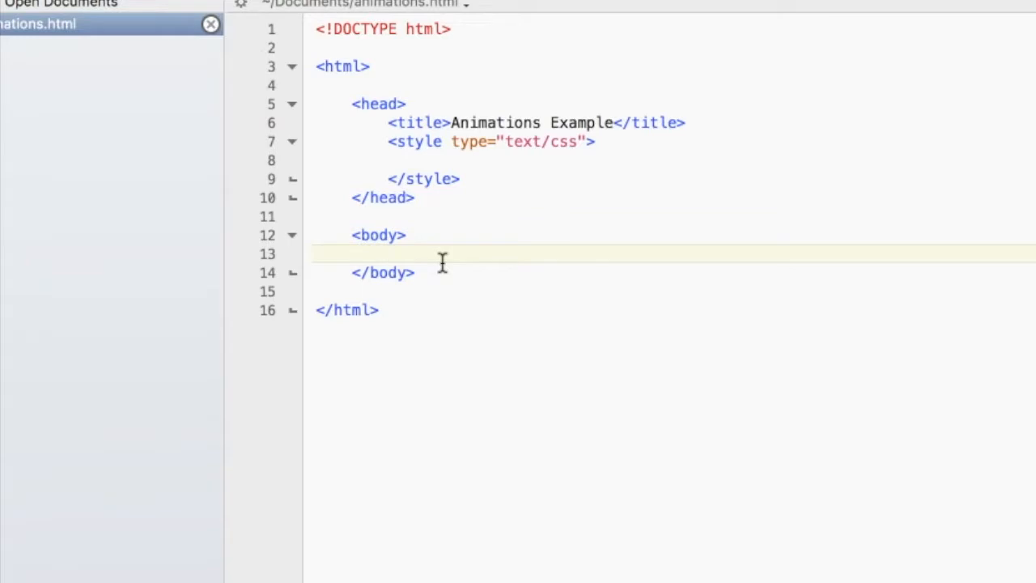
Step: Write <div id="square"></div> inside the page body
text(<)
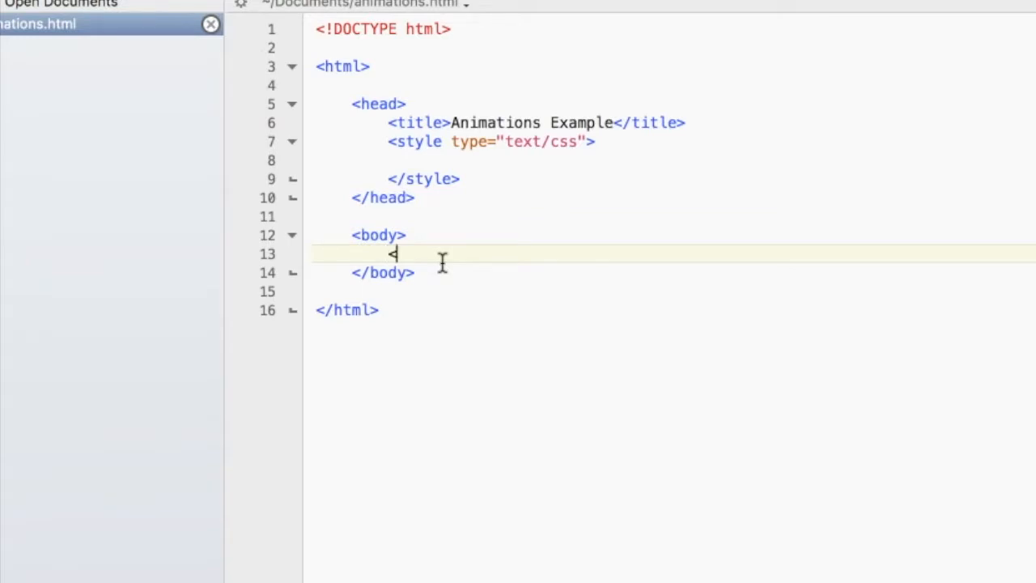
text(div)
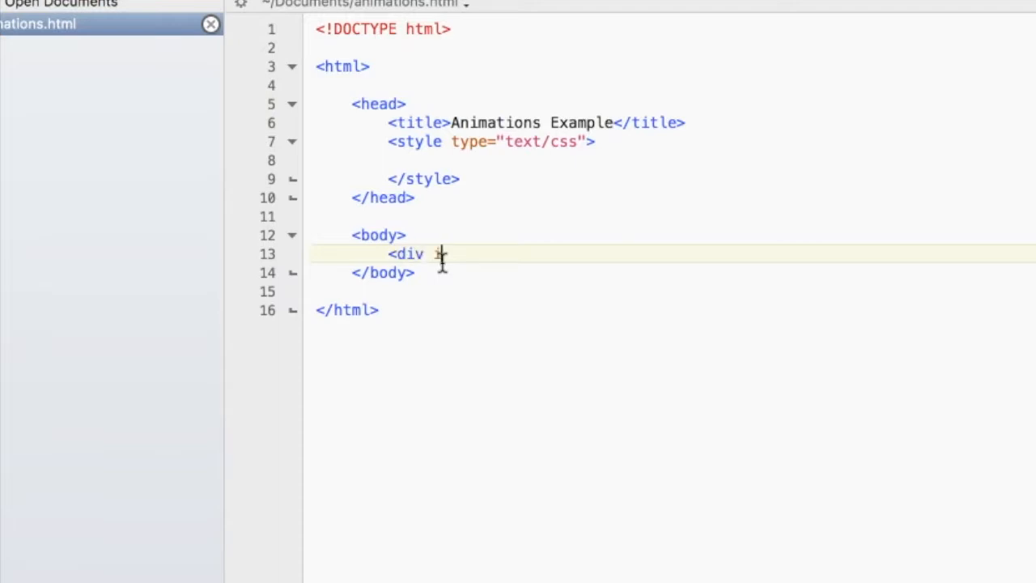
text(id="squ)
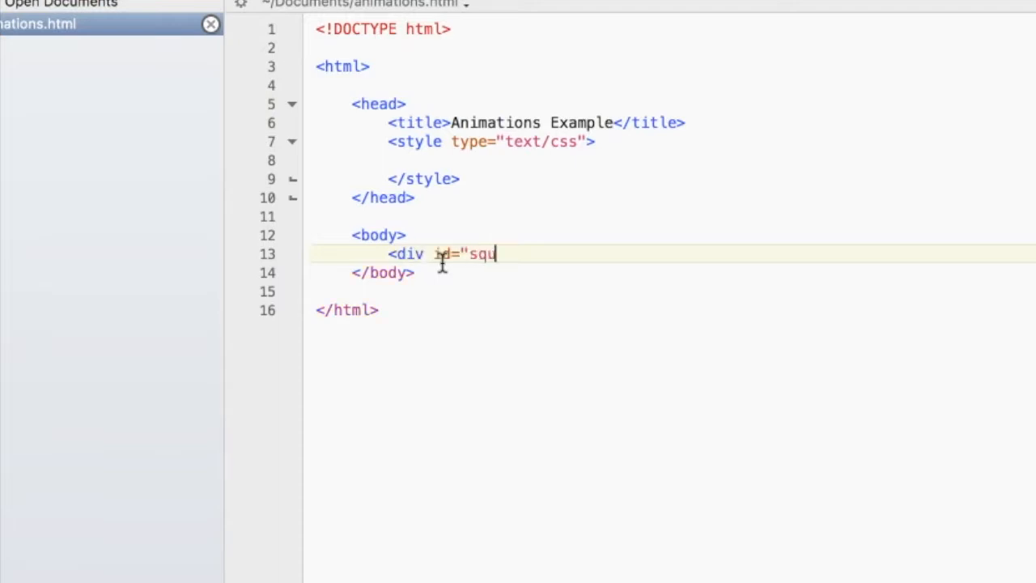
text(are"><)
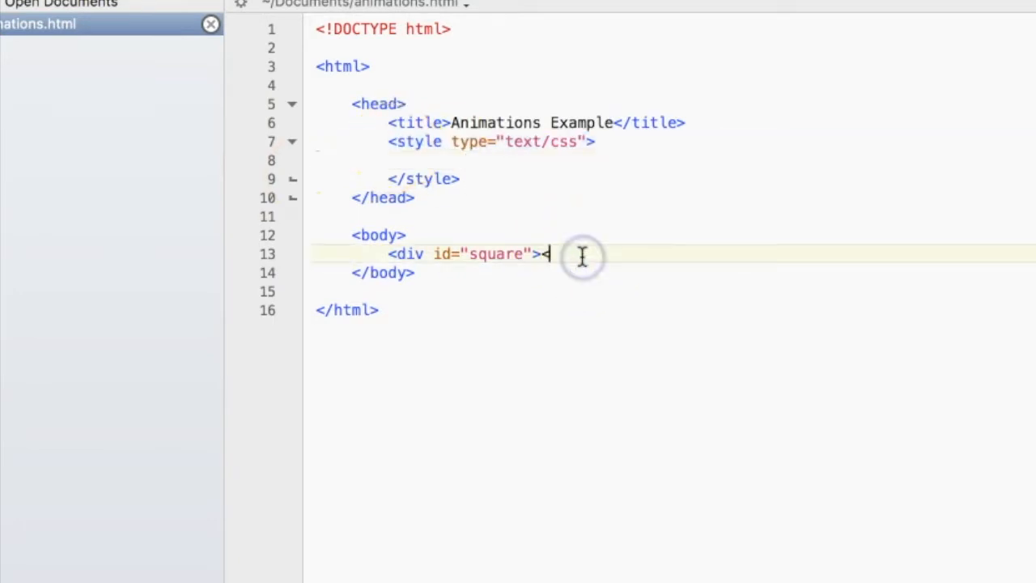
click(463, 161)
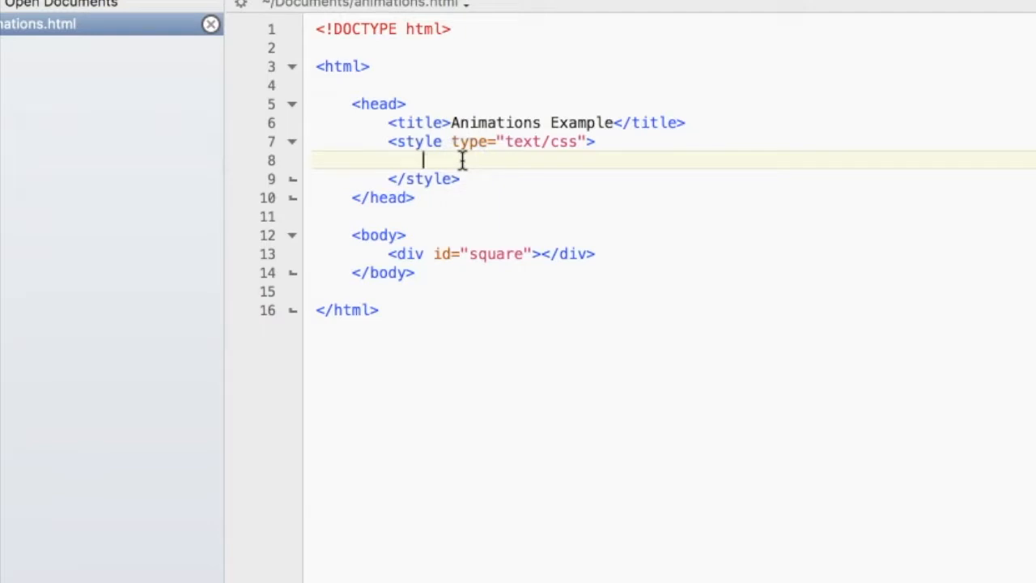
Step: Write a #square rule with height 100px, width 100px and background-color black
text(#)
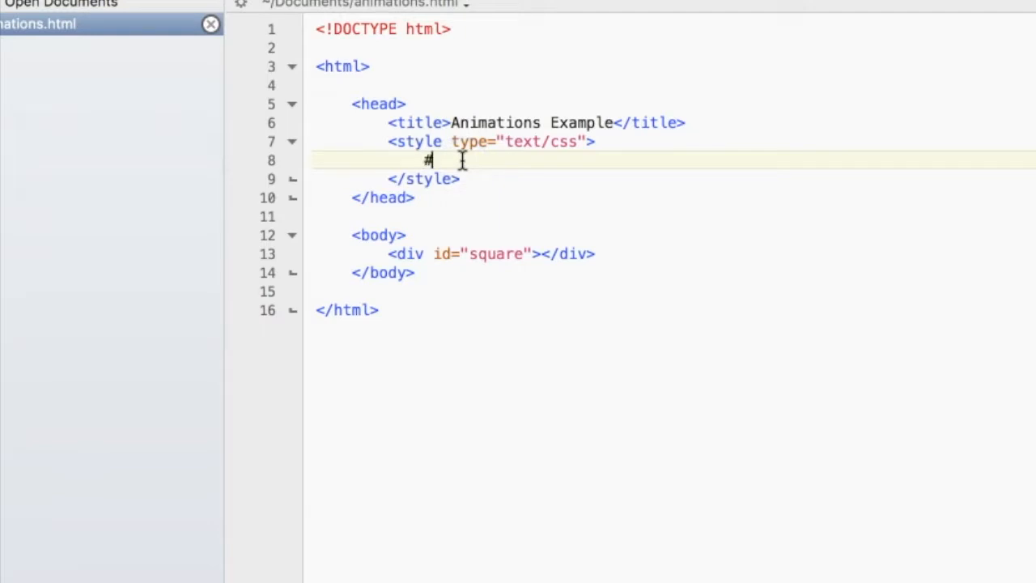
text(square {)
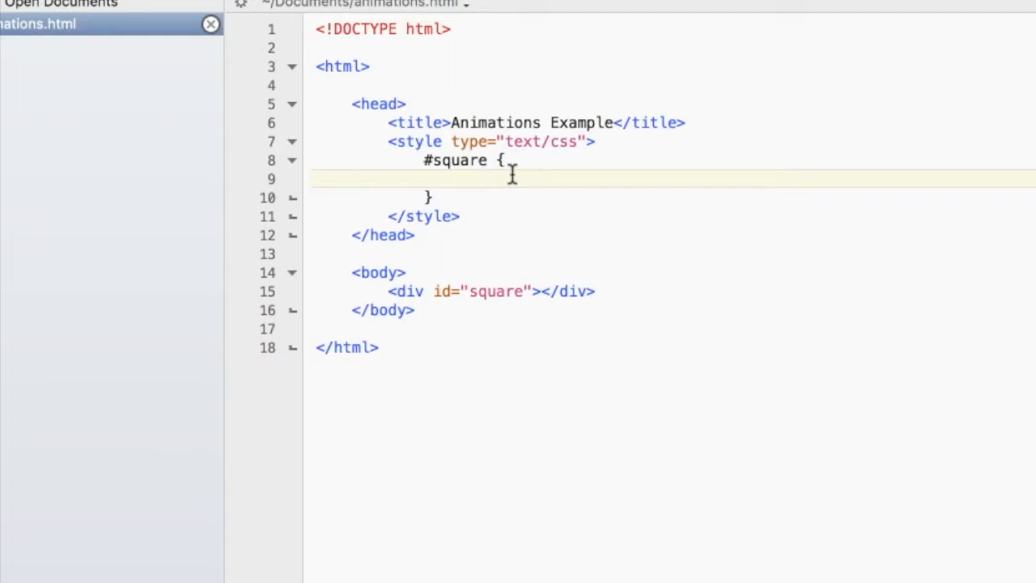
text(height:)
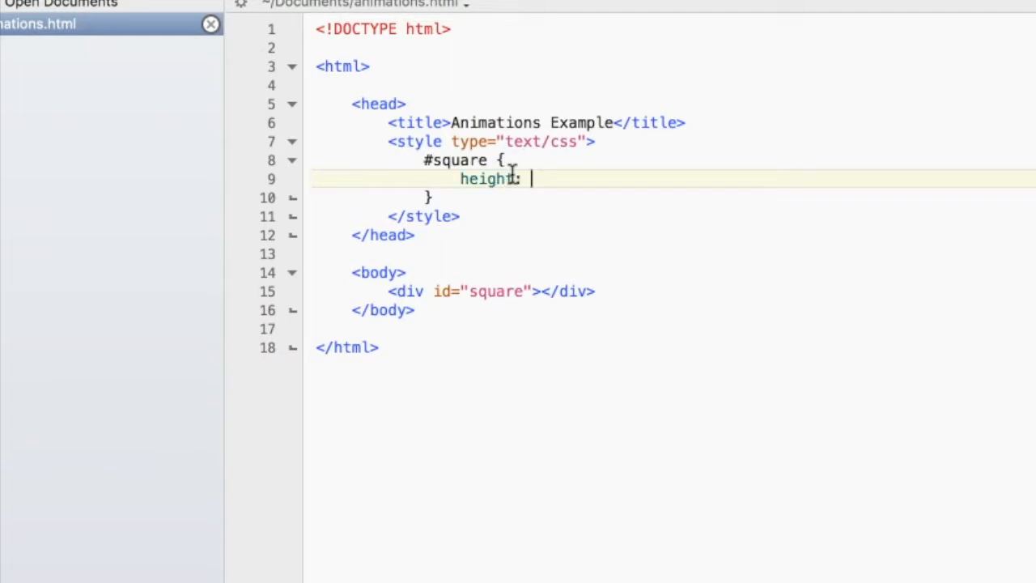
text(100px;)
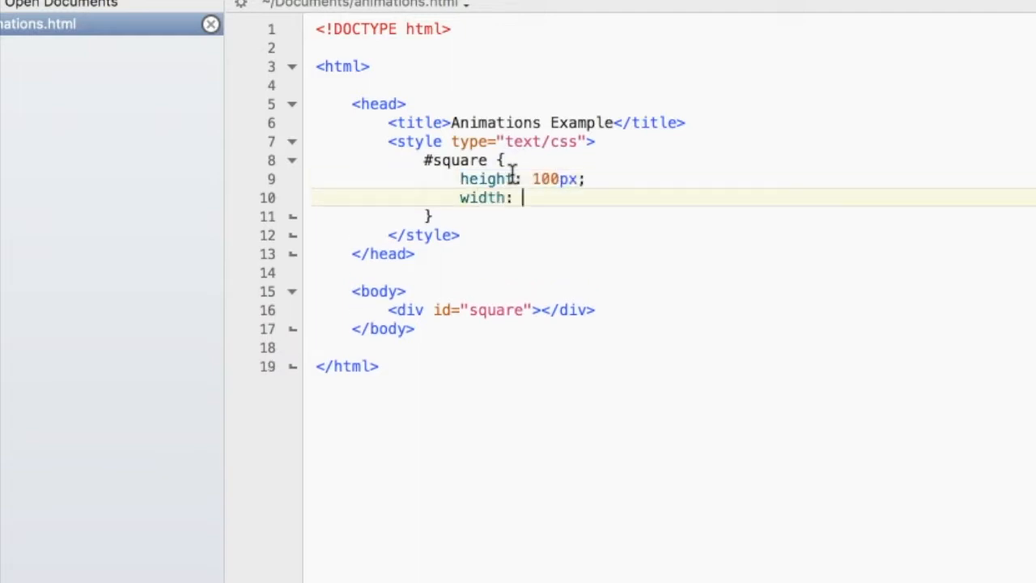
text(100px;)
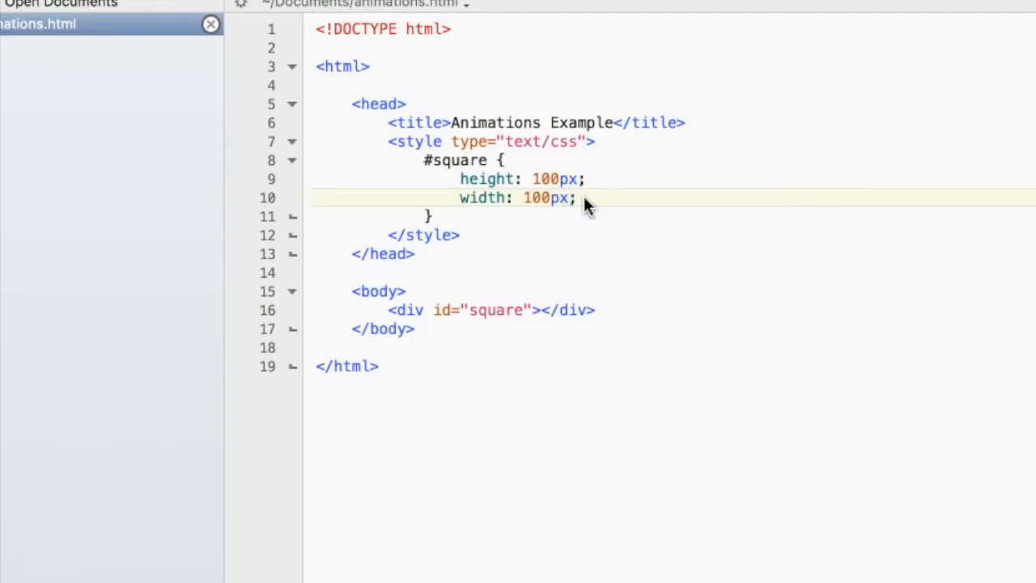
text(backg)
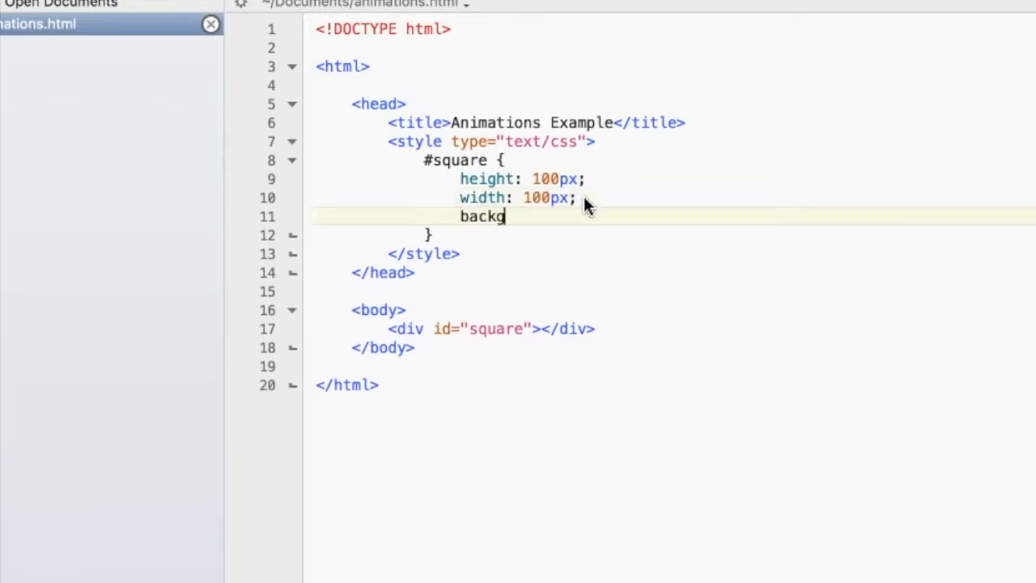
text(round-color: black;)
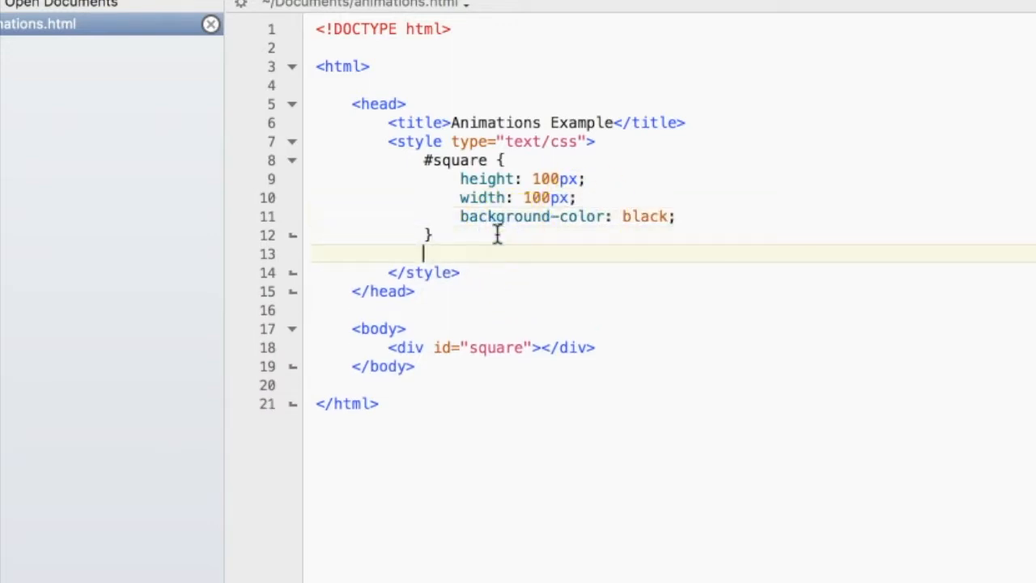
text(@)
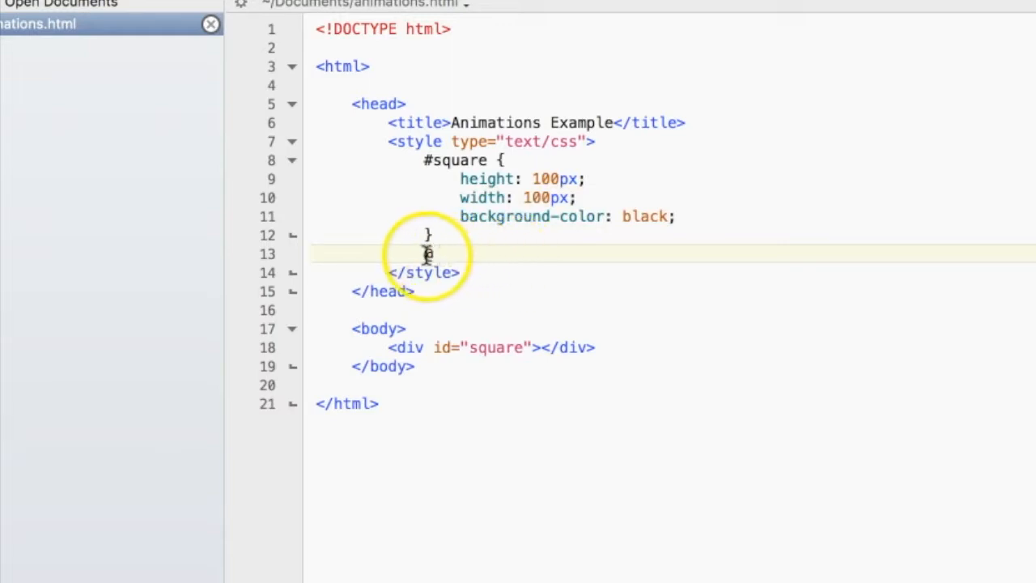
text(@k)
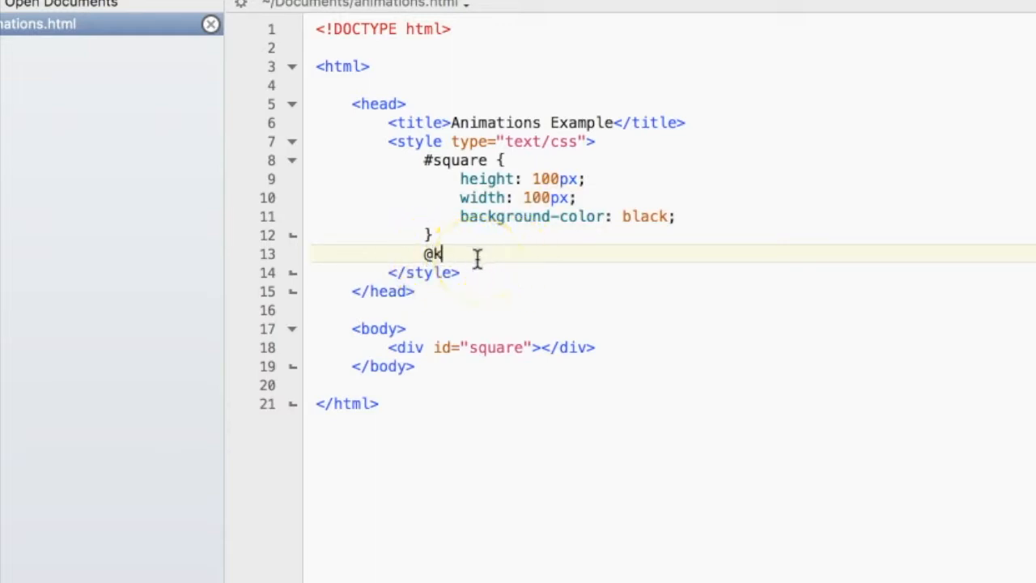
text(eyframes)
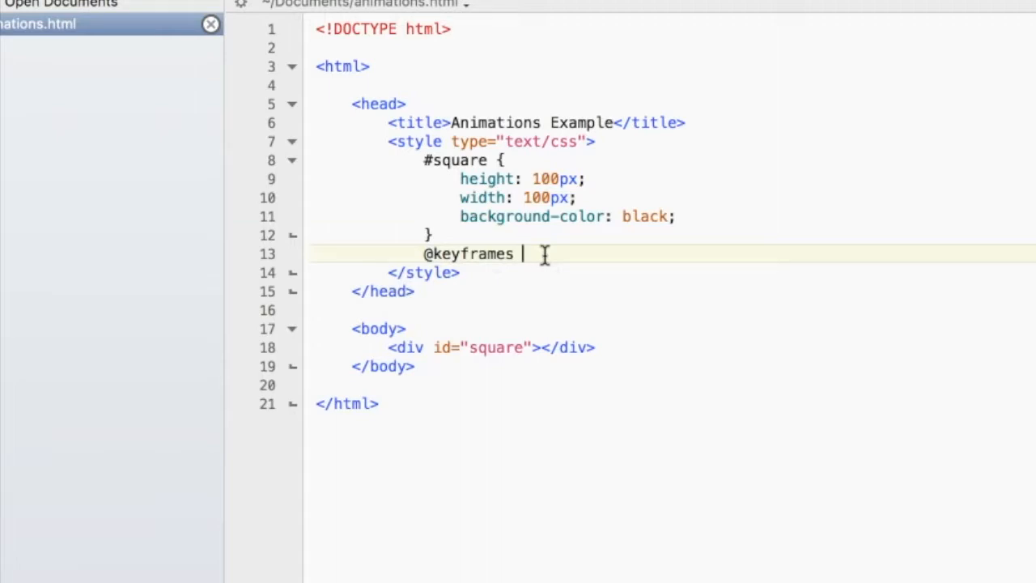
text(animate {)
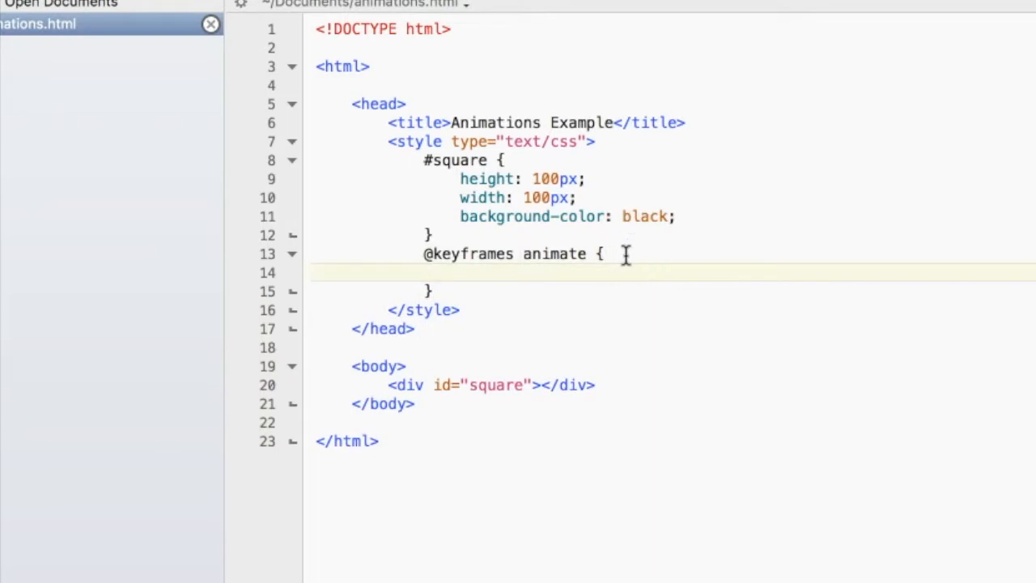
text(0)
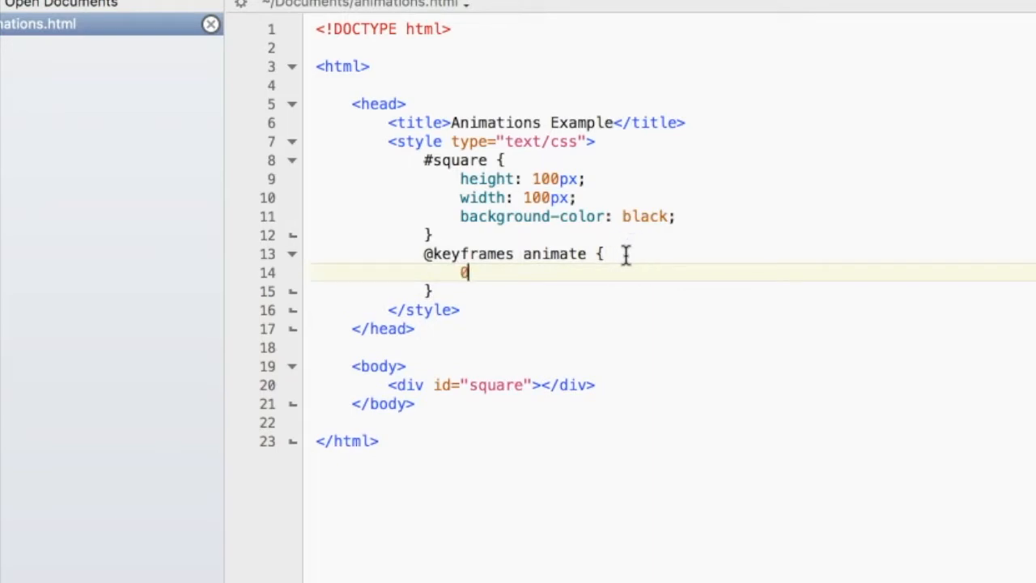
text(% {)
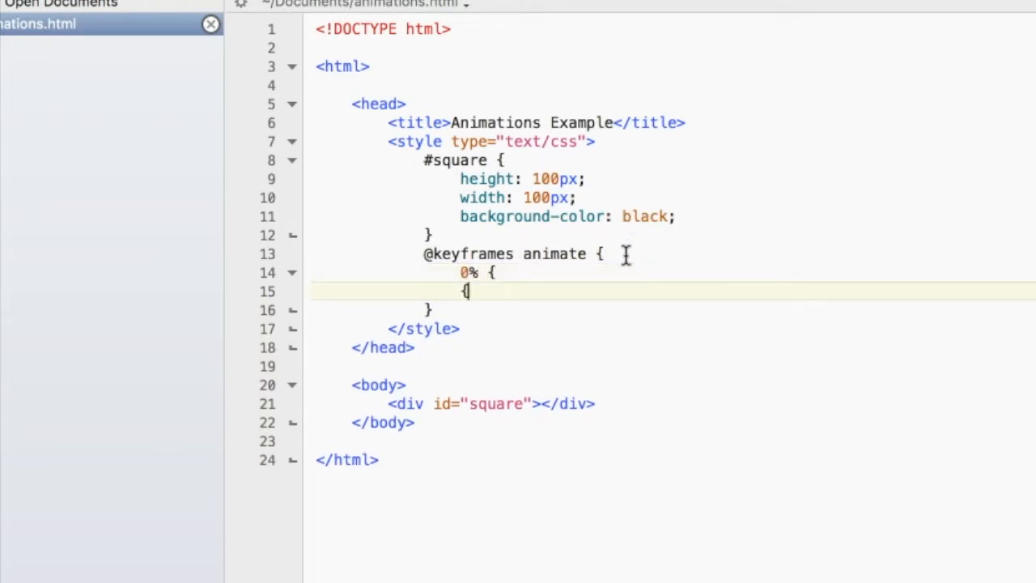
text(100)
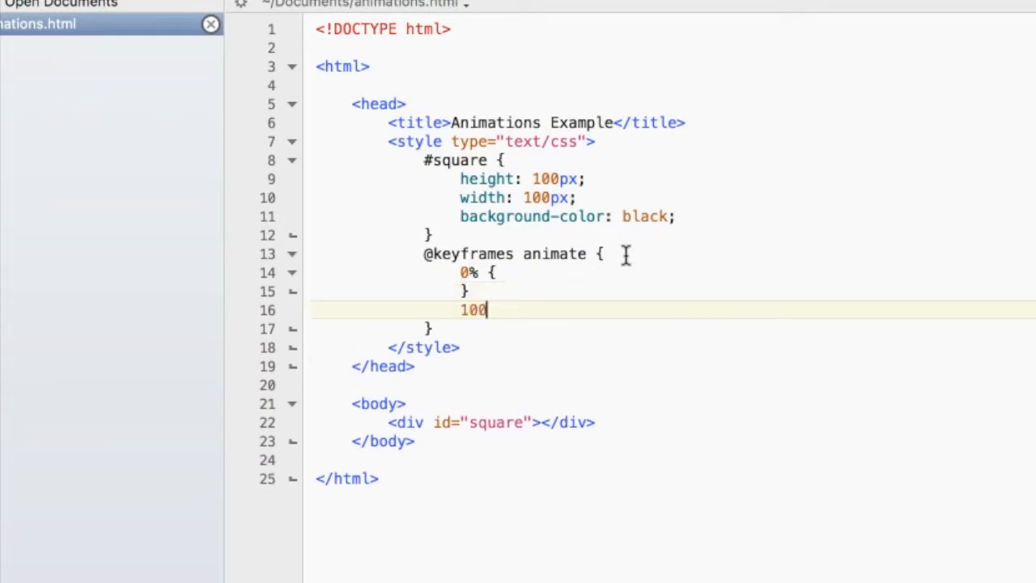
text(% {)
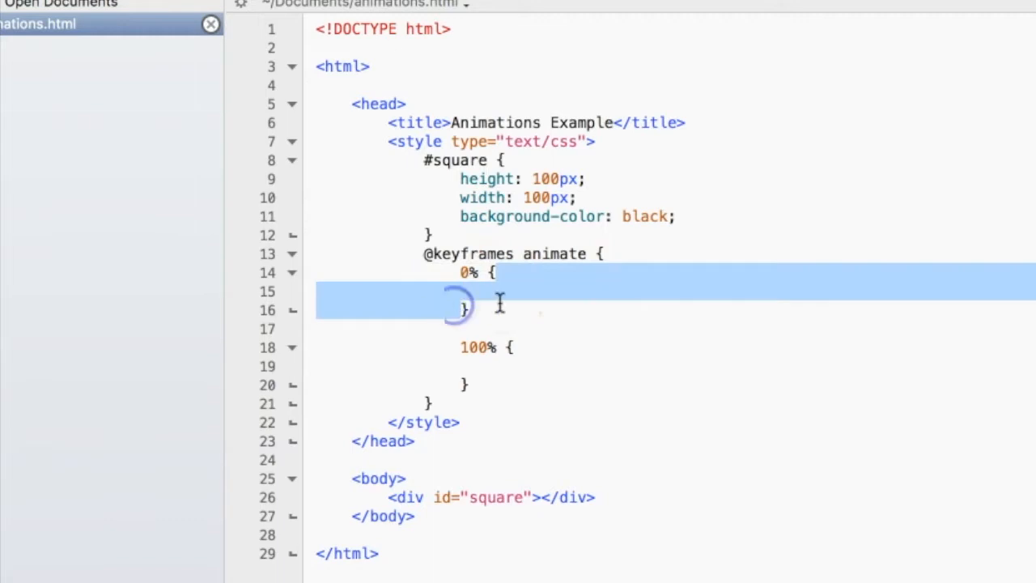
Step: Point out the spaced-out 0% and 100% keyframe steps, then clear the selection
click(502, 346)
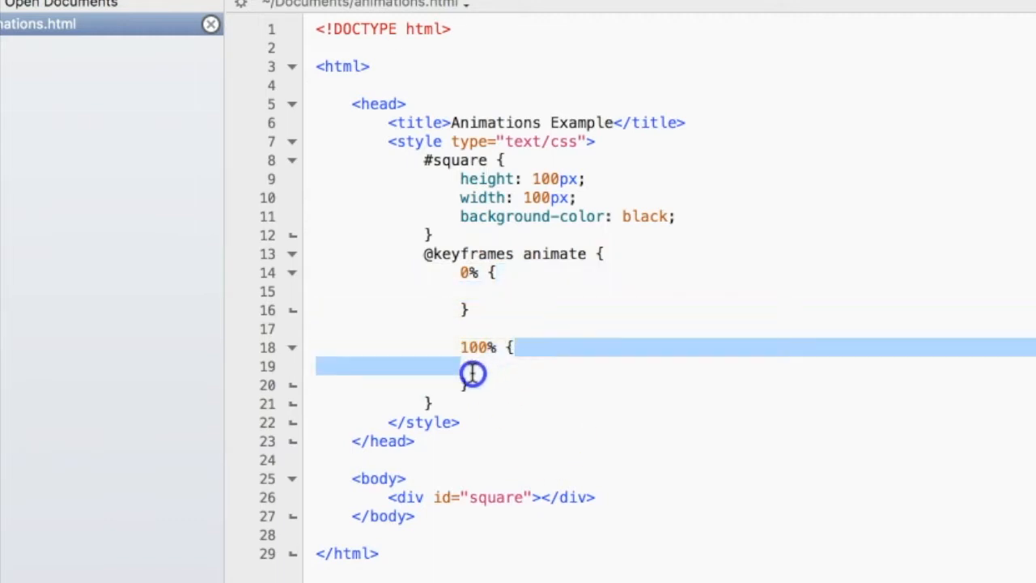
click(495, 346)
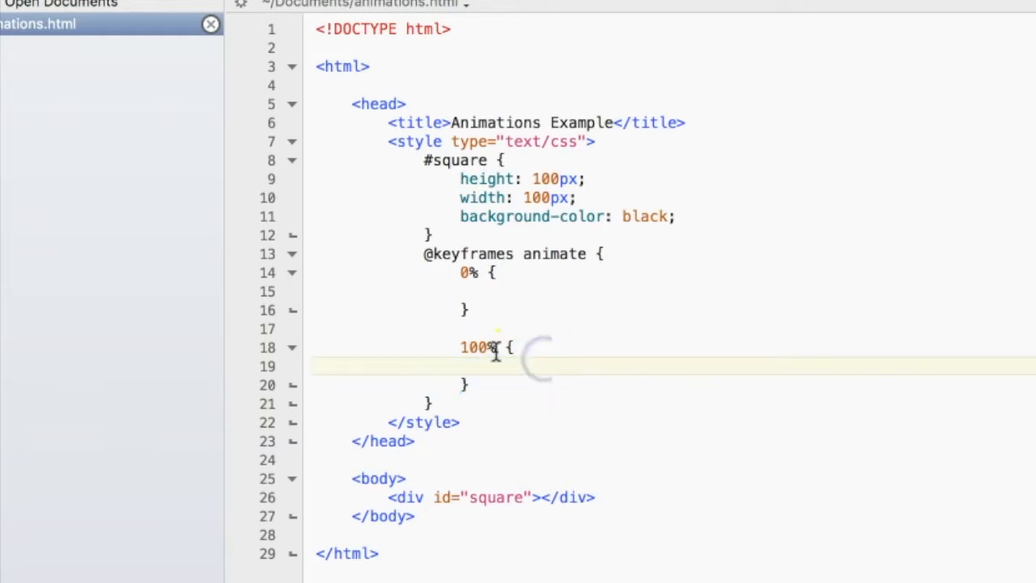
click(489, 346)
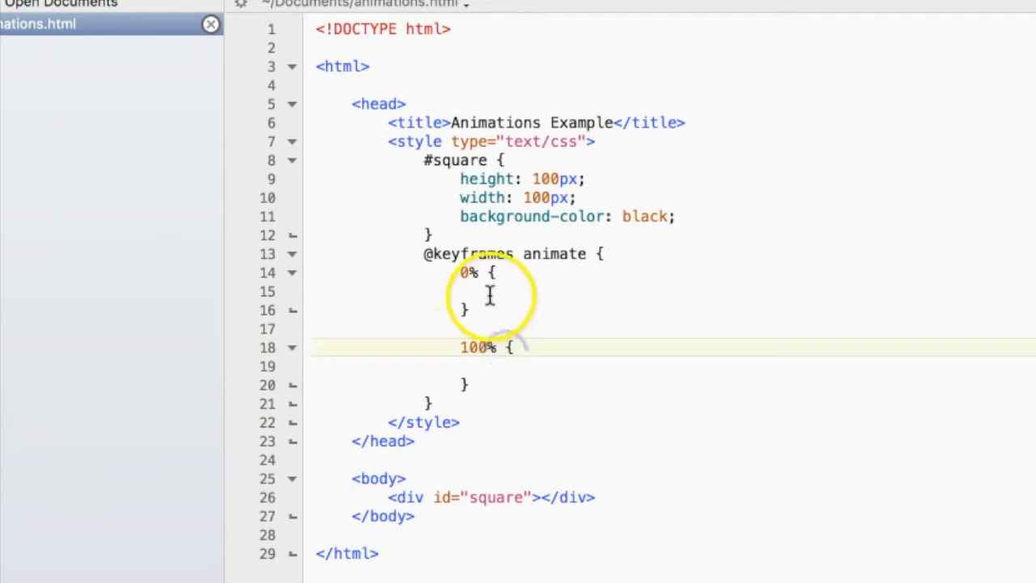
Step: Fill the 0% keyframe with transform: rotate(0deg) and border-radius: 0
click(473, 272)
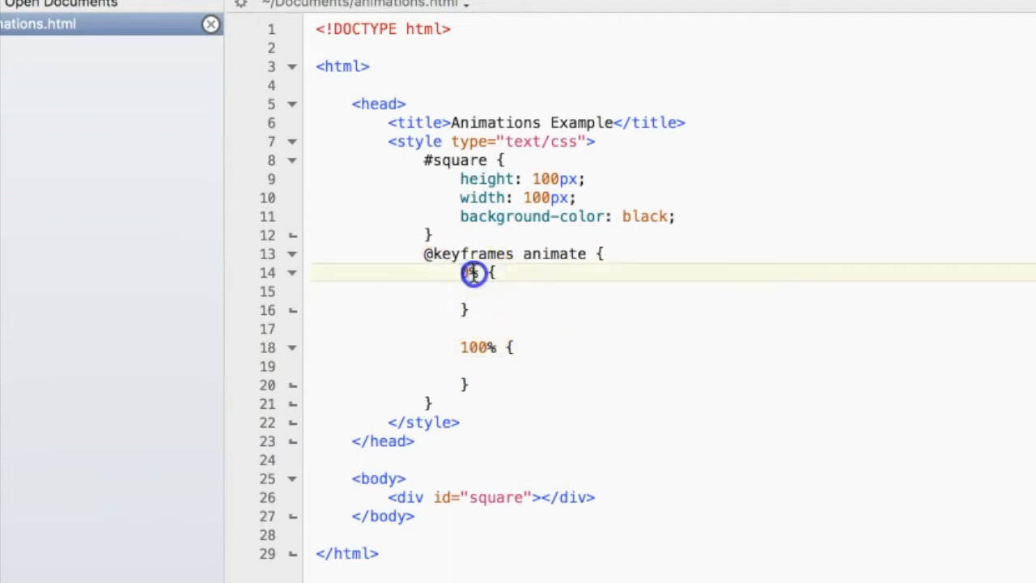
text(0%)
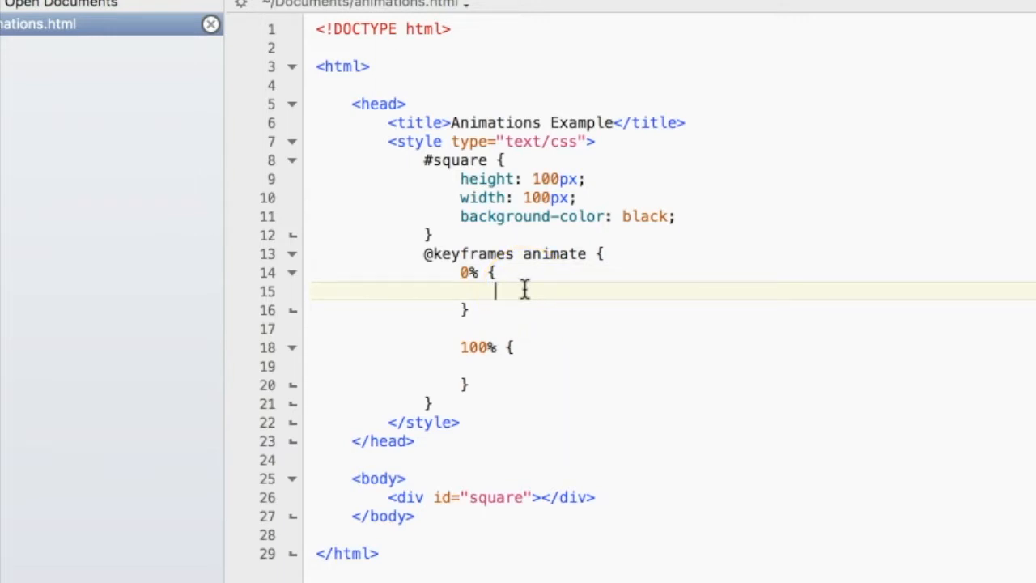
text(transfor)
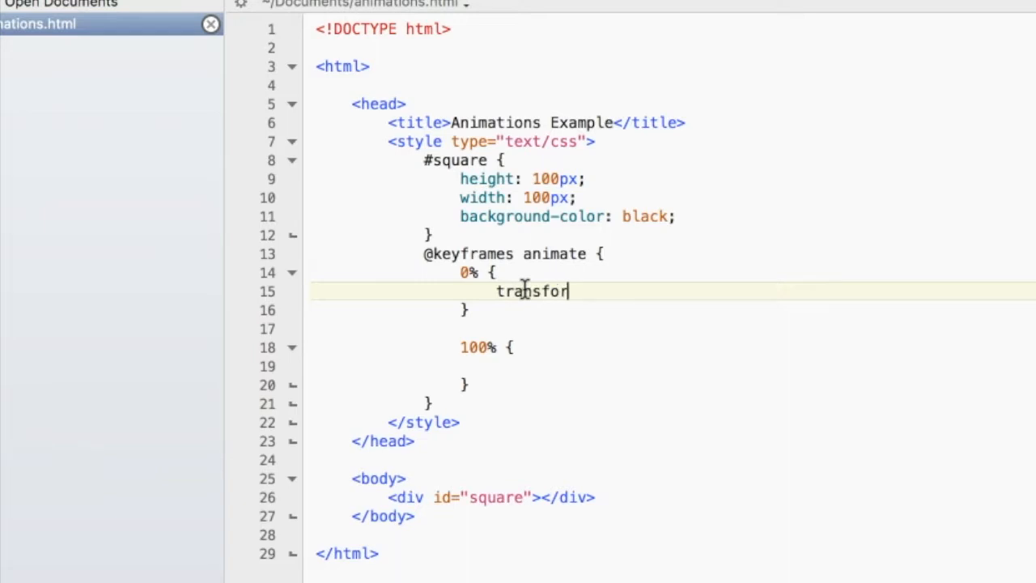
text(m: rotate)
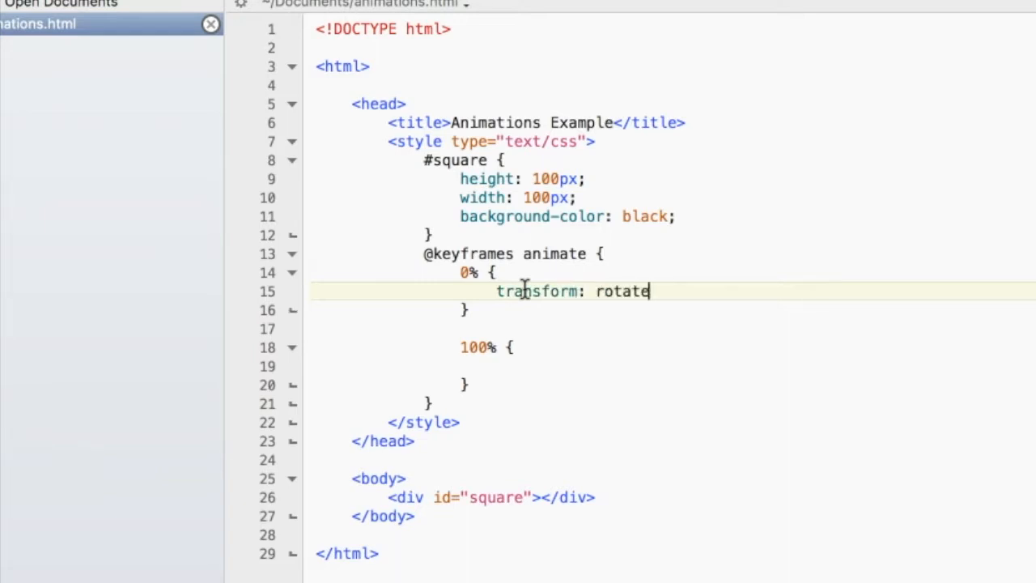
text((0deg);)
text(bord)
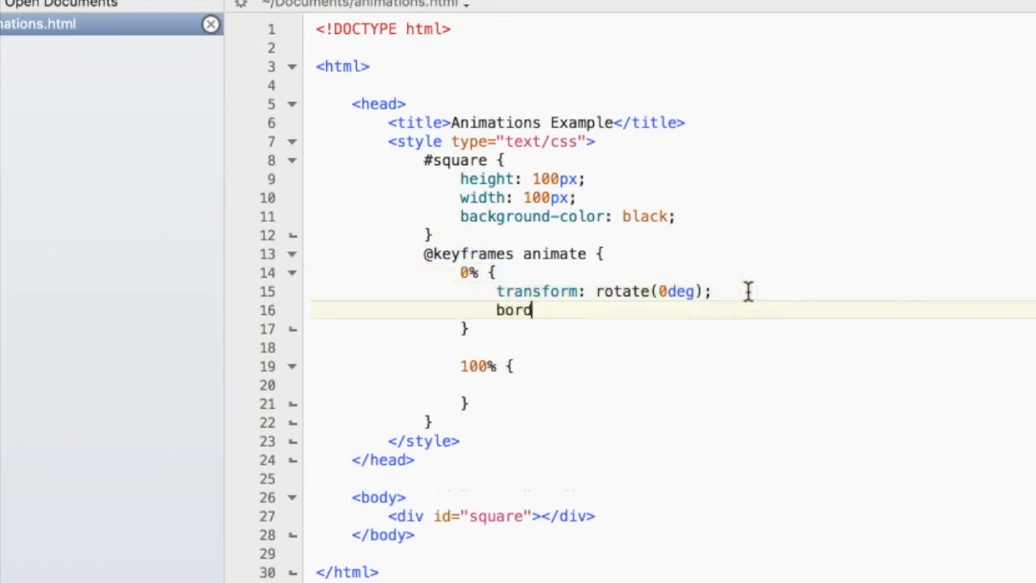
text(er-radius: 0;)
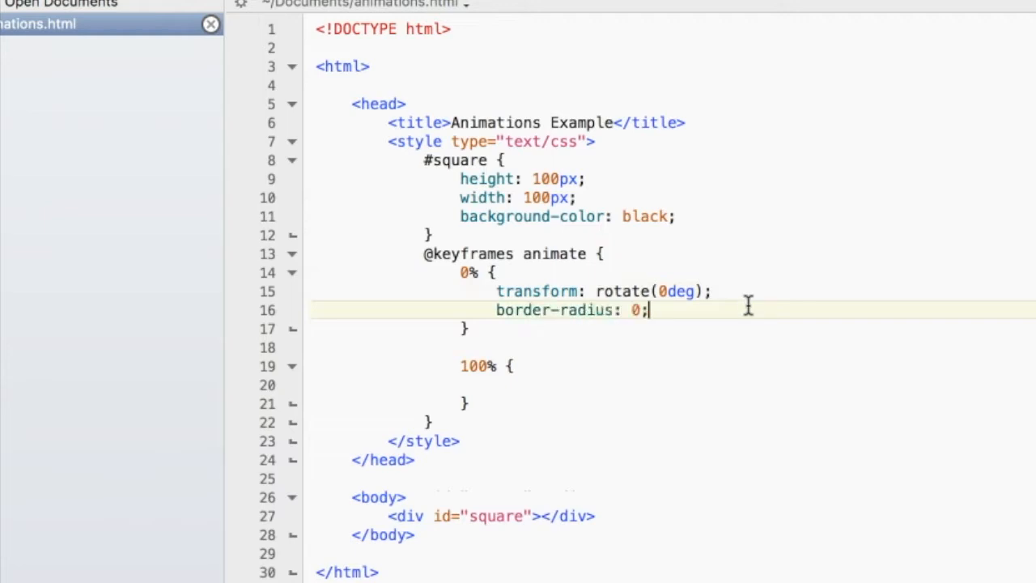
mouse_move(661, 316)
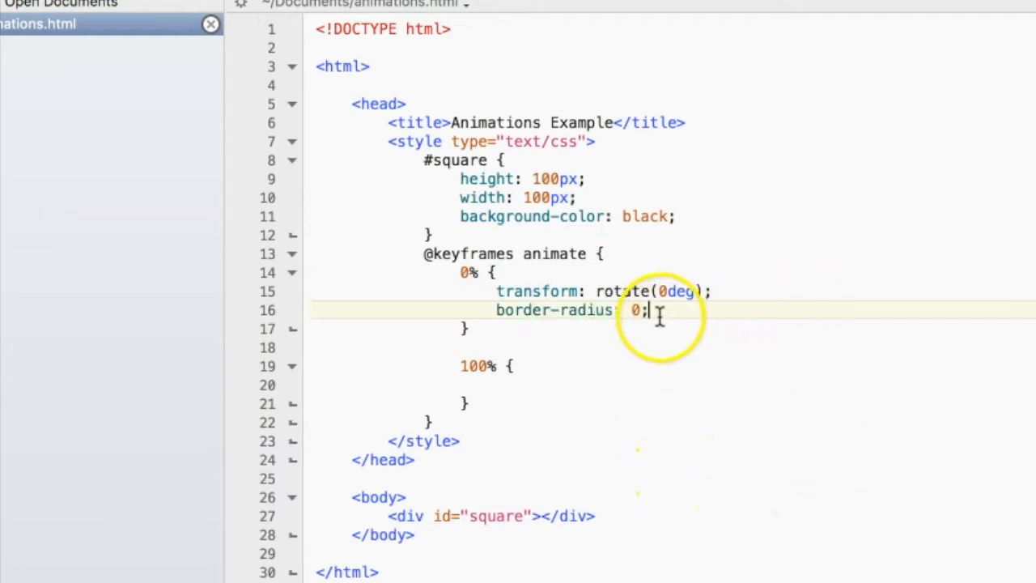
mouse_move(639, 353)
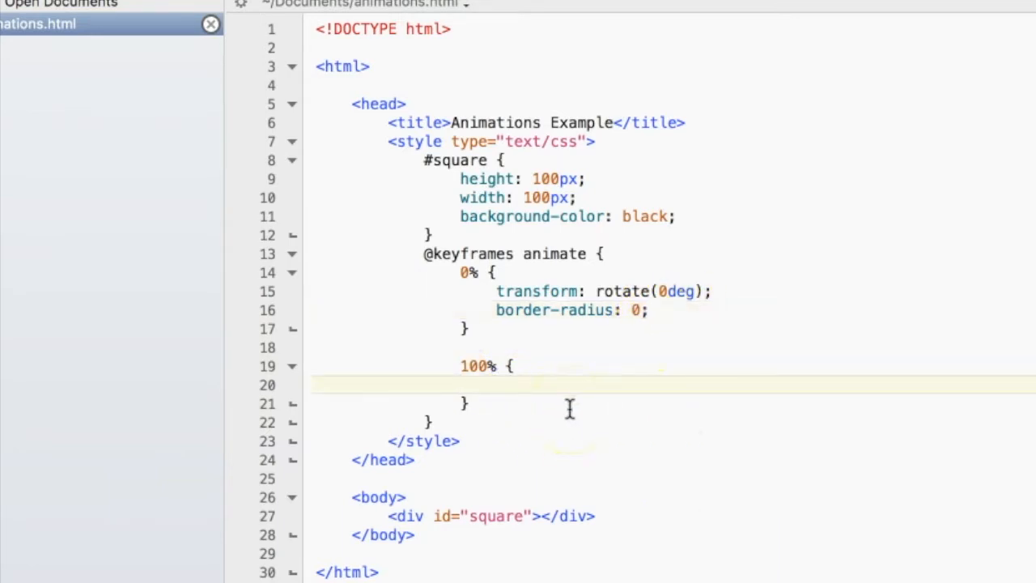
Step: Fill the 100% keyframe with transform: rotate(360deg) and border-radius: 50%
text(transform: rotate(360deg)
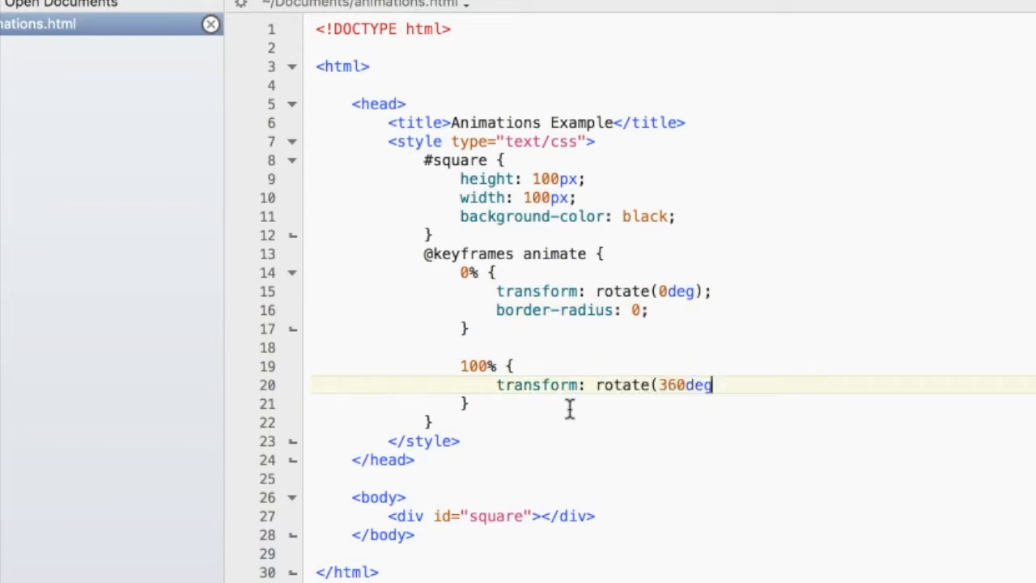
text();)
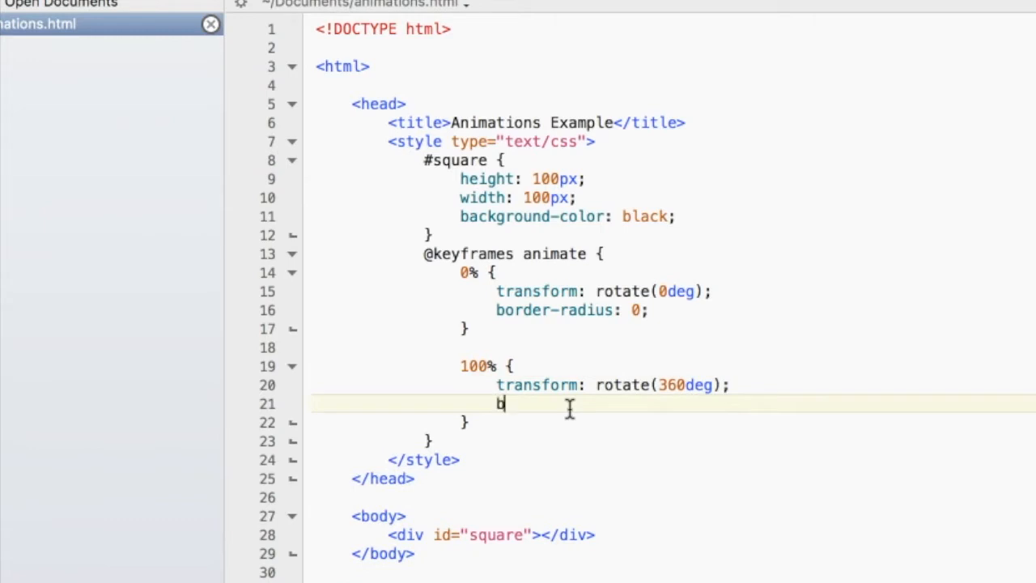
text(order-radius: 50)
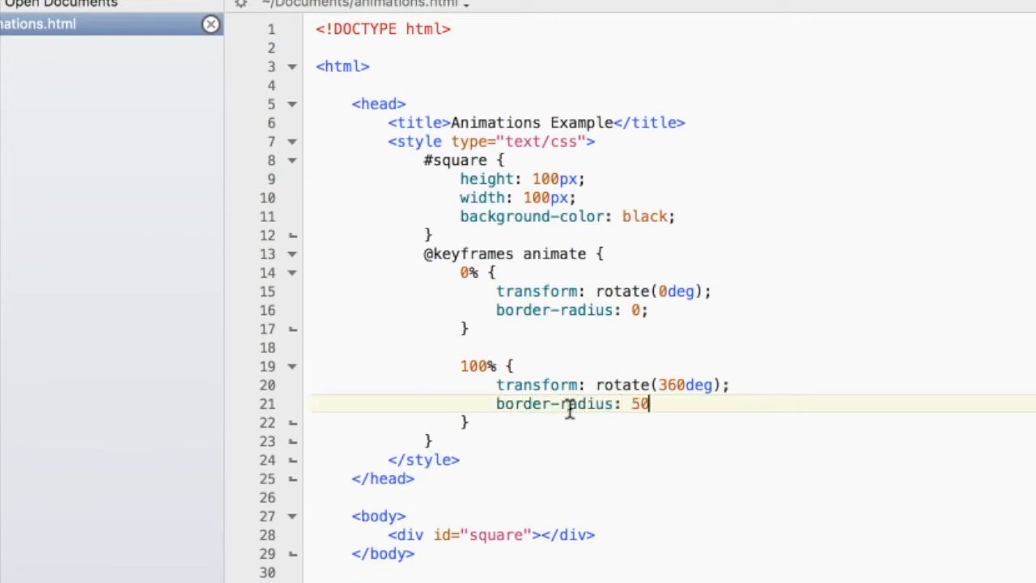
text(%;)
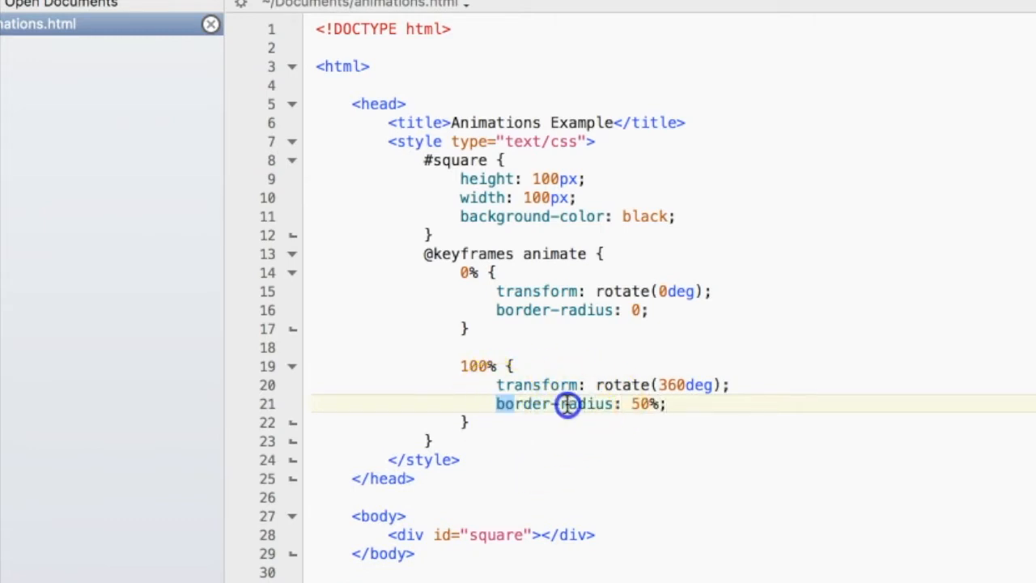
mouse_move(473, 282)
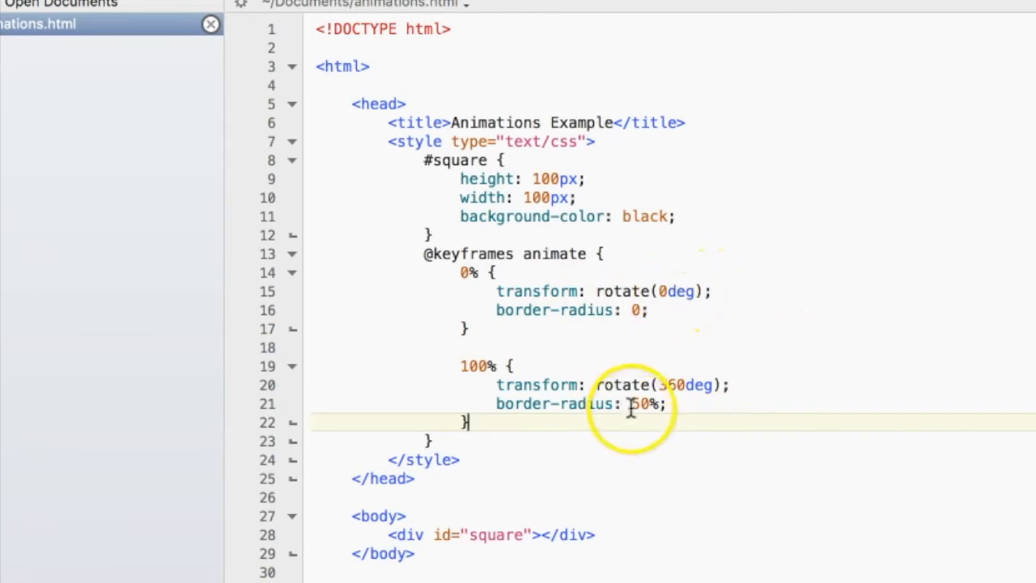
Step: Add background-color: green to the 100% keyframe
click(686, 404)
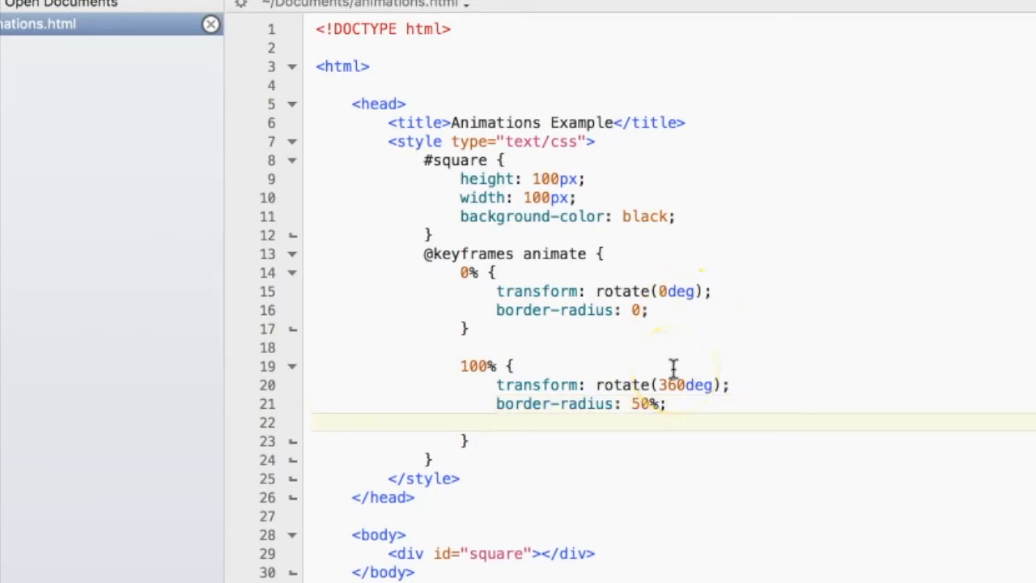
text(backgrou)
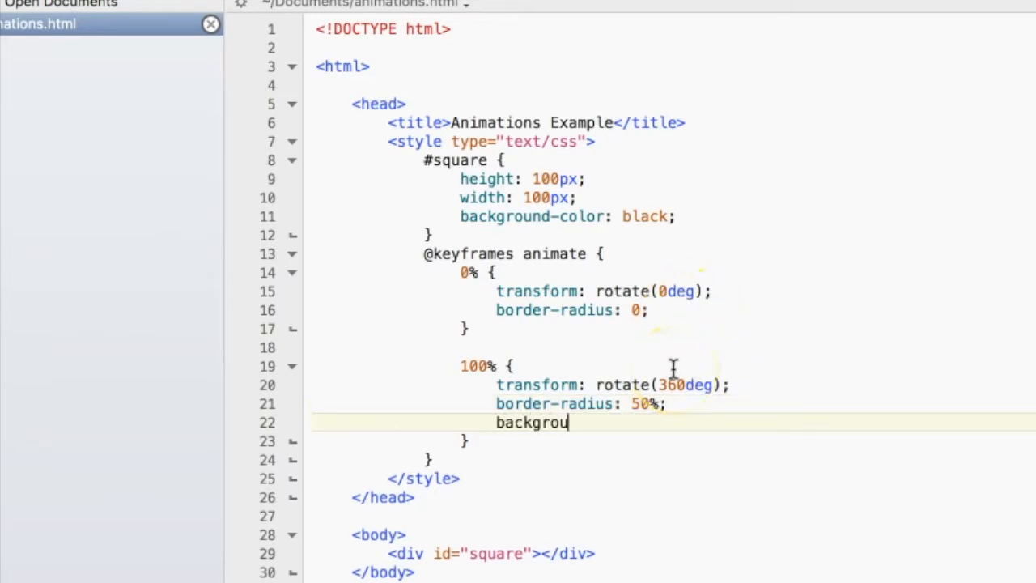
text(nd-color:)
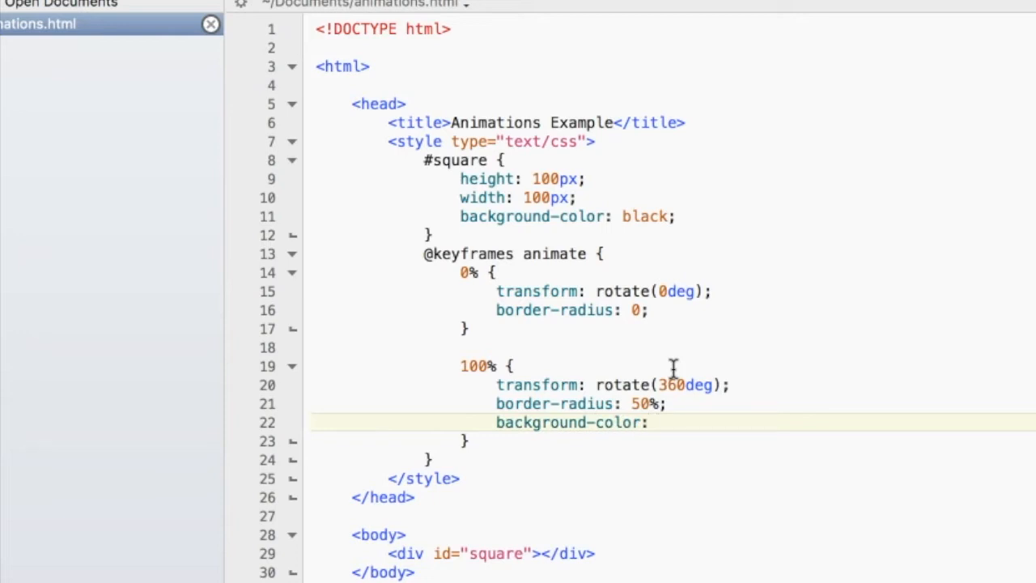
text(green;)
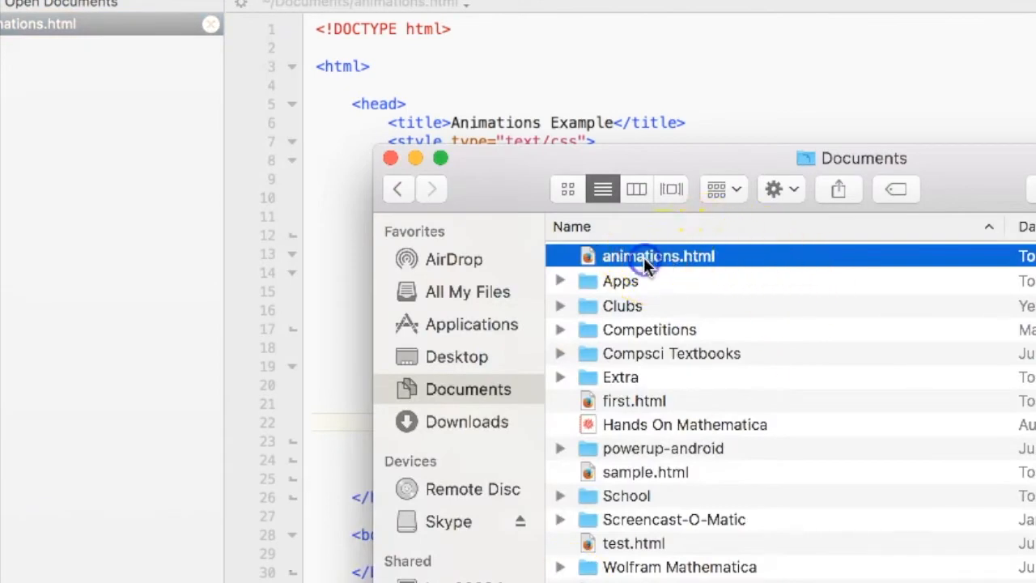
Step: Open animations.html from the Documents folder in Firefox to see the black square
double_click(657, 256)
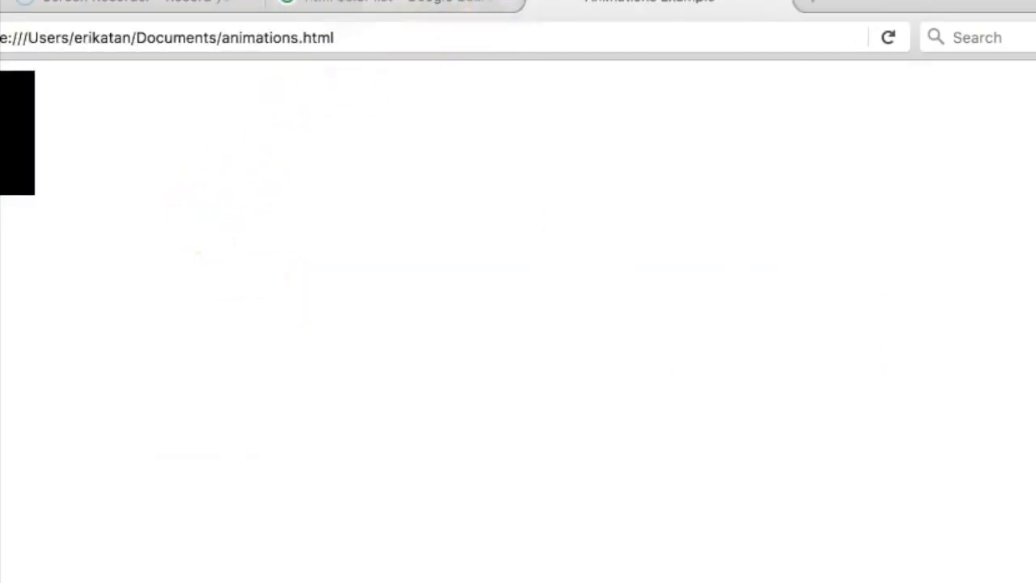
click(68, 161)
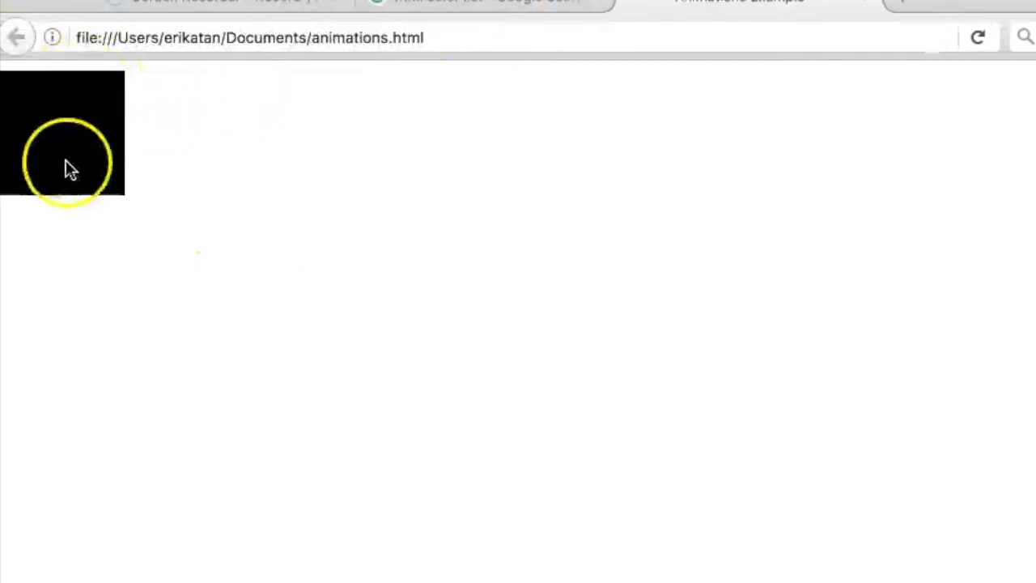
mouse_move(162, 441)
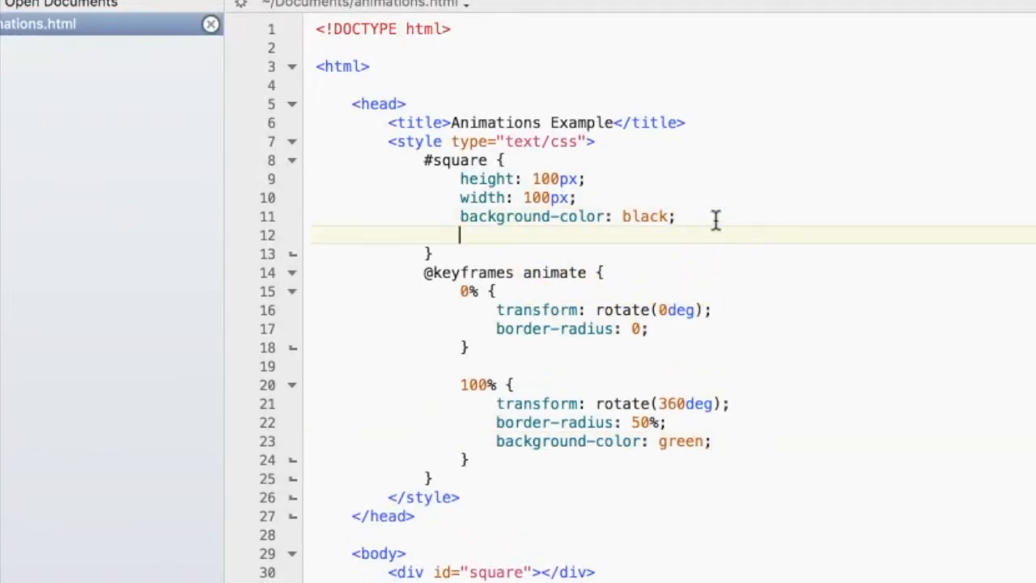
Step: Add animation: animate 5s to the #square rule
text(animation:)
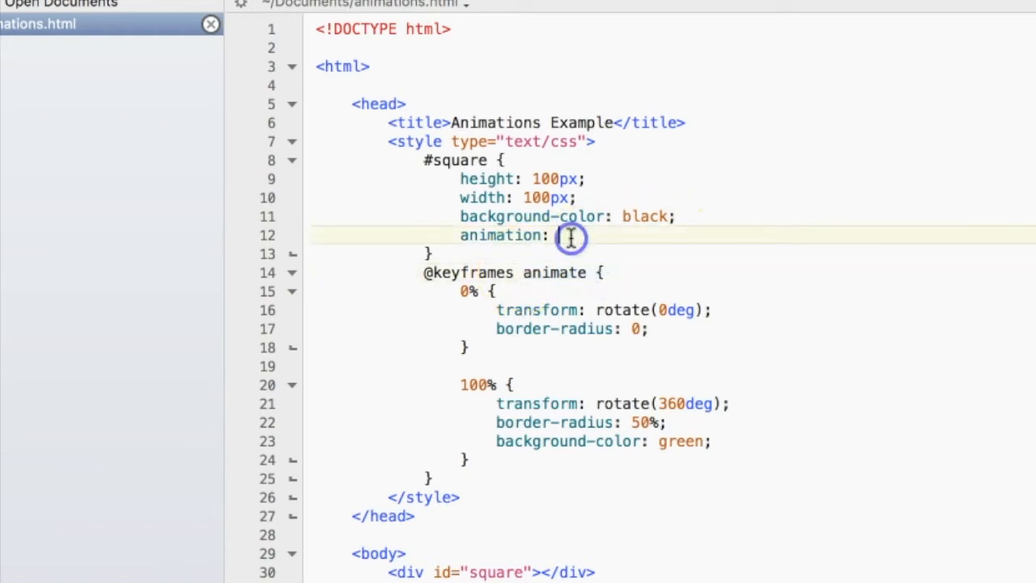
text(animate)
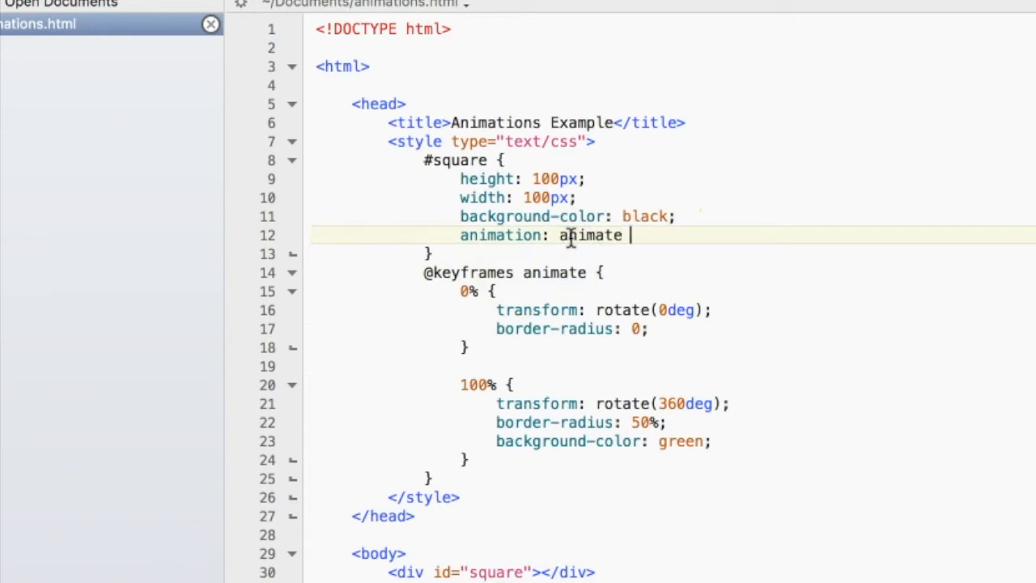
text(5)
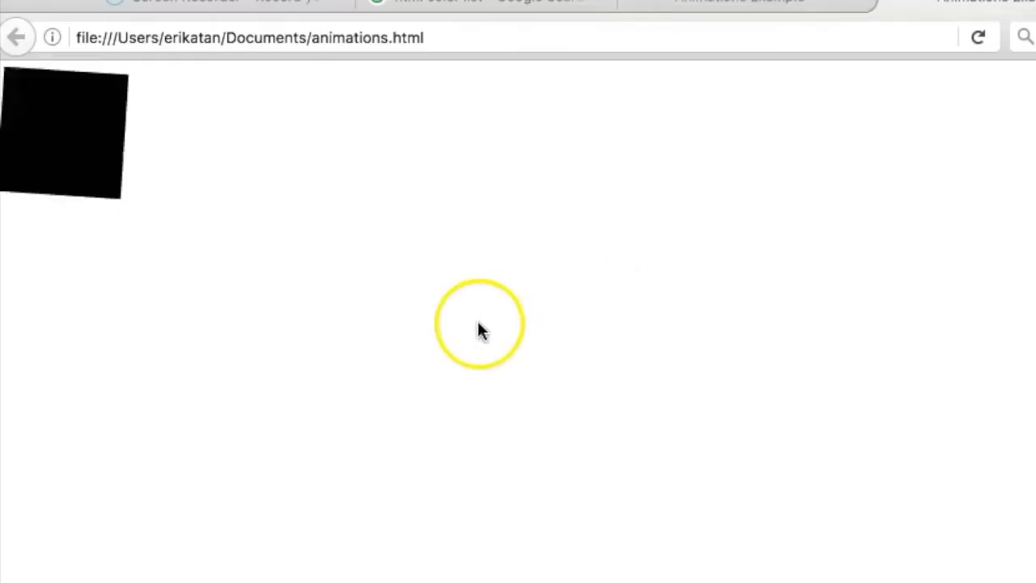
mouse_move(68, 117)
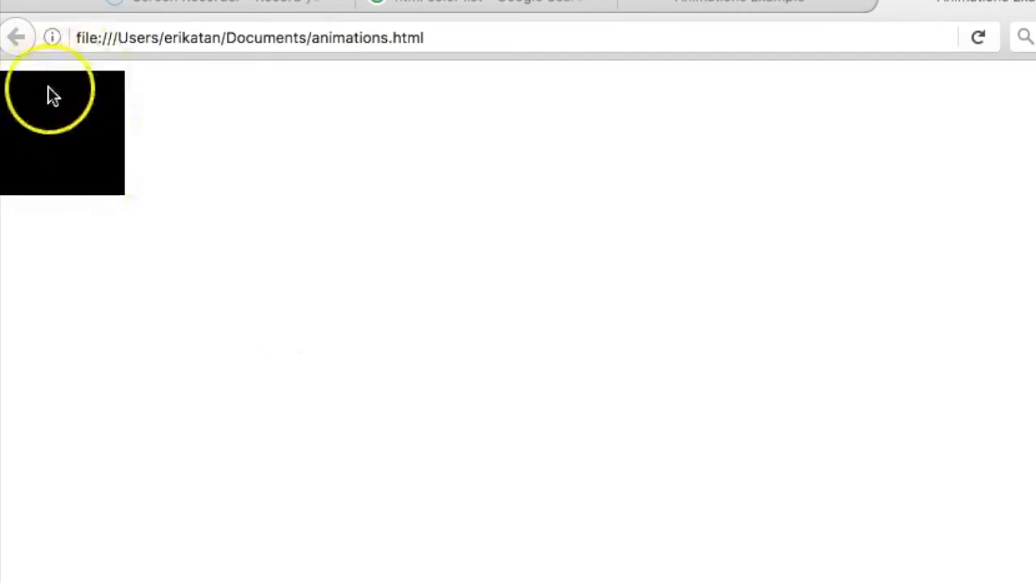
mouse_move(113, 154)
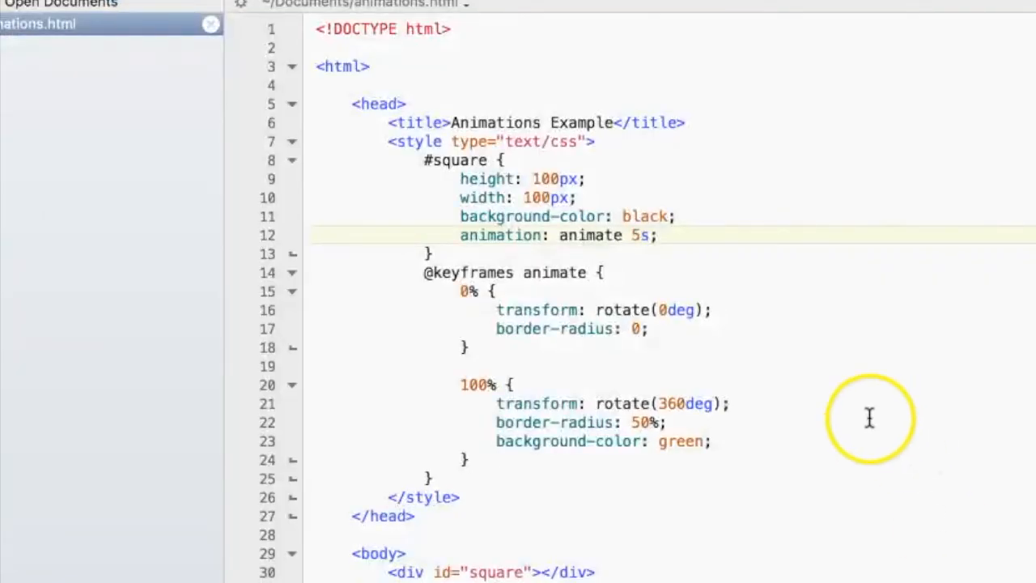
Step: Extend the animation line to animate 5s forwards so the final state is kept
click(647, 234)
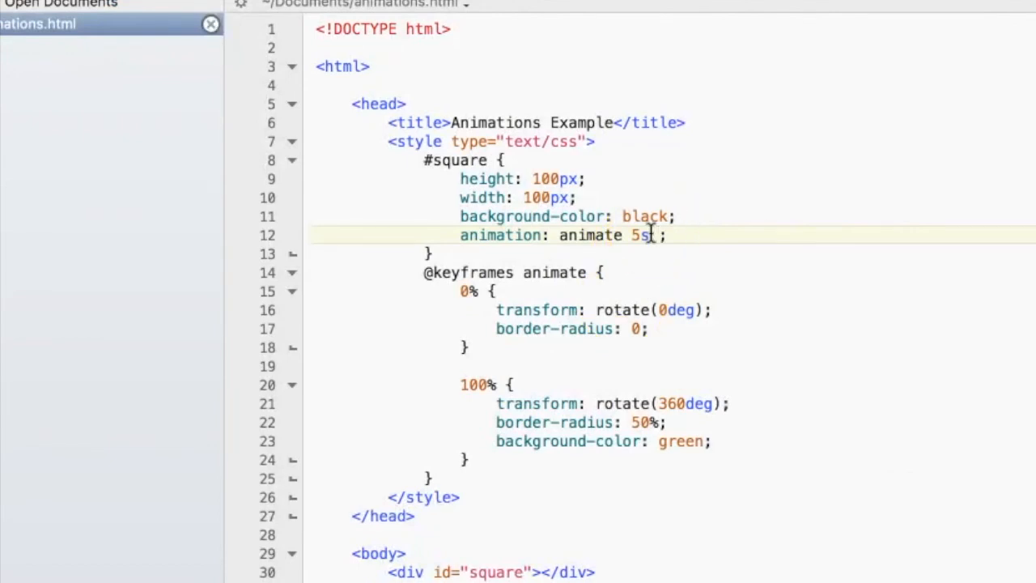
text(forwards)
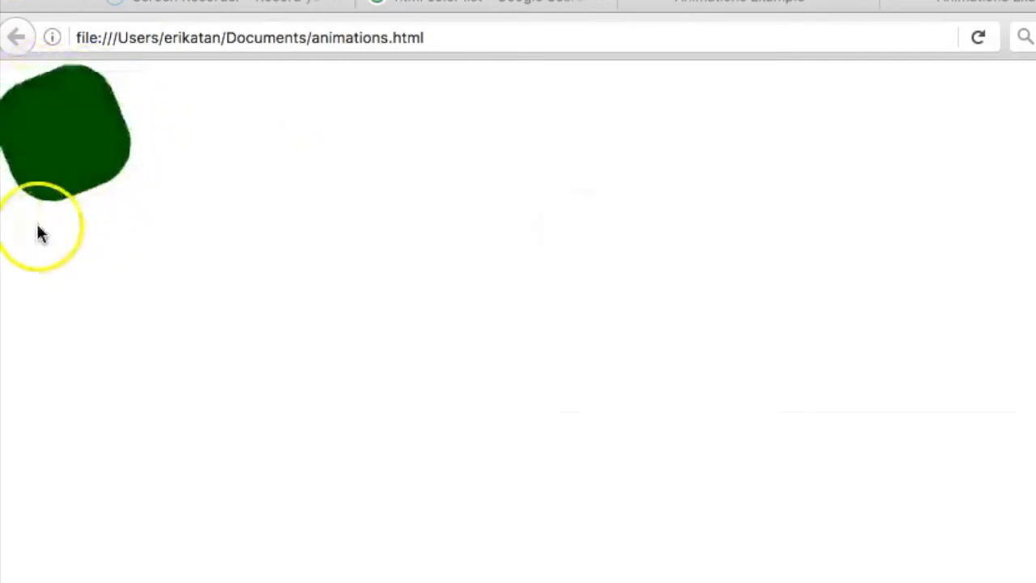
mouse_move(116, 170)
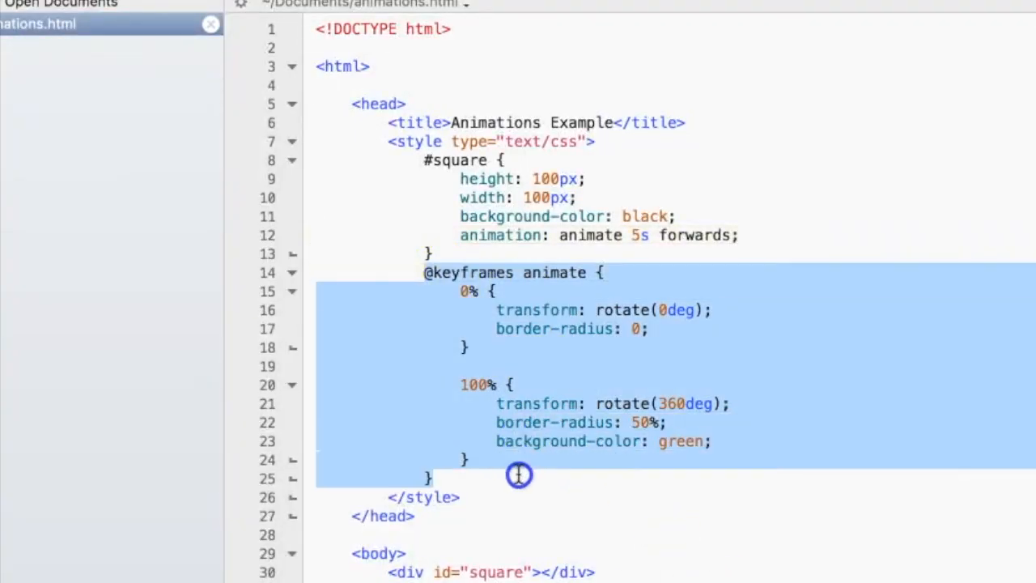
Step: Deselect the keyframes block back in the TextWrangler code
click(521, 476)
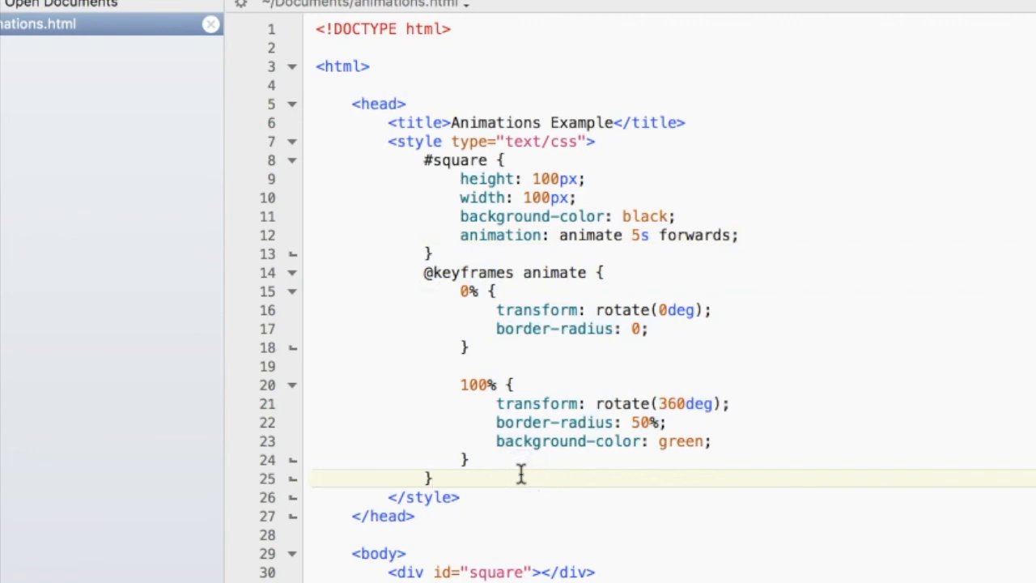